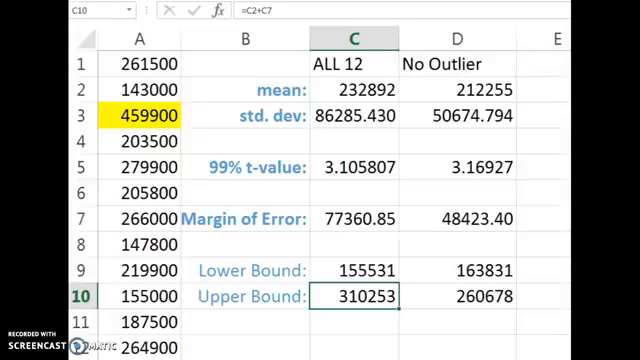
mouse_move(271, 345)
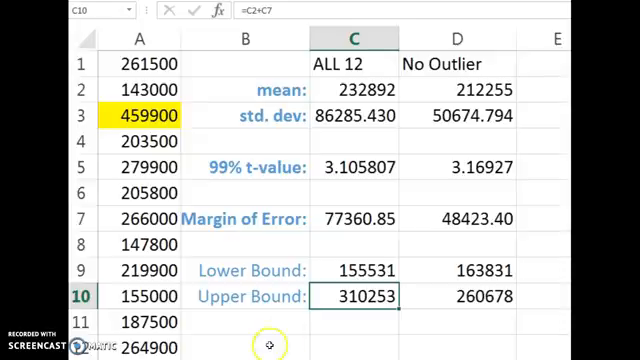
mouse_move(340, 65)
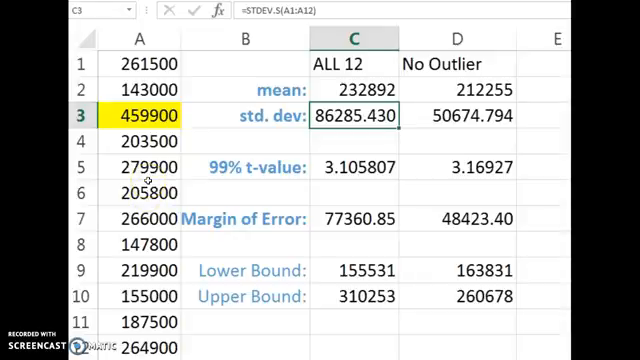
mouse_move(350, 170)
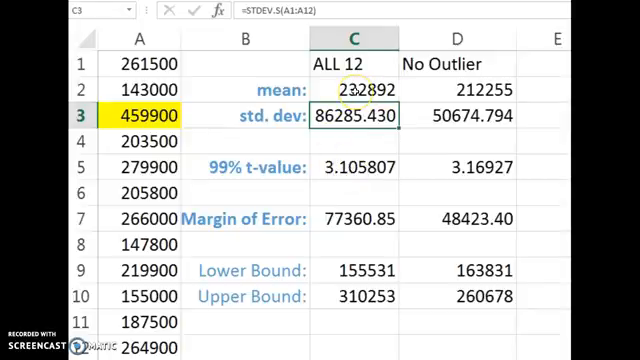
Review the mean, standard deviation, margin of error and bound formulas for ALL 12 and No Outlier.
click(353, 164)
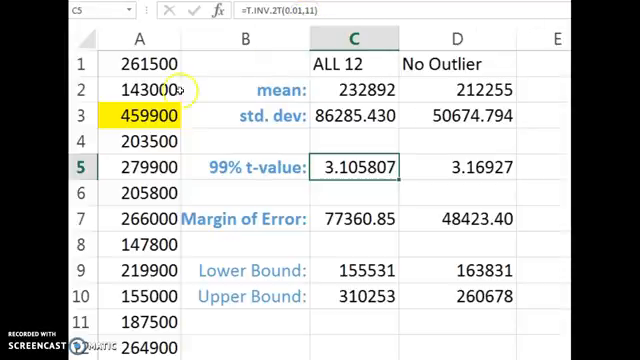
mouse_move(333, 180)
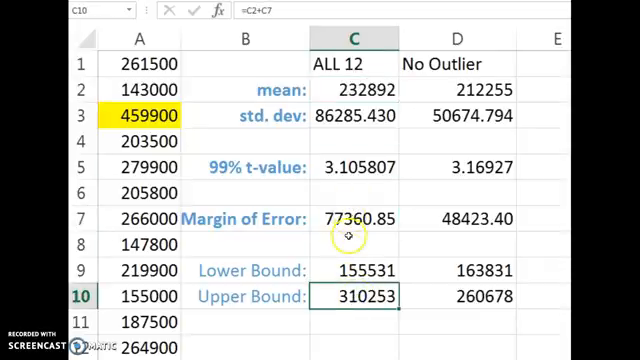
click(351, 270)
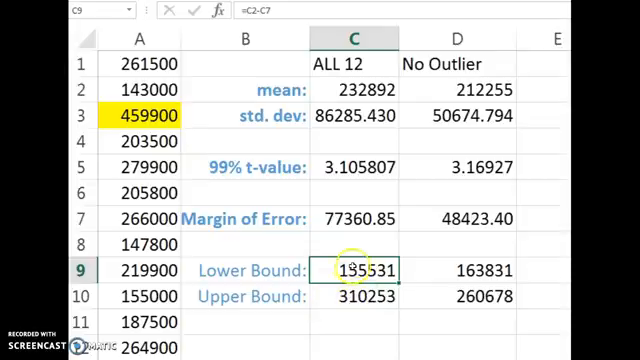
mouse_move(372, 298)
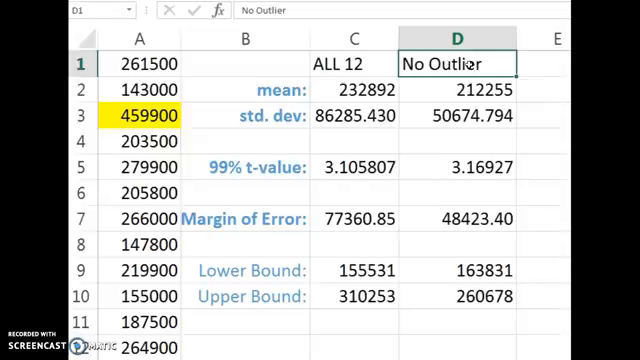
click(455, 89)
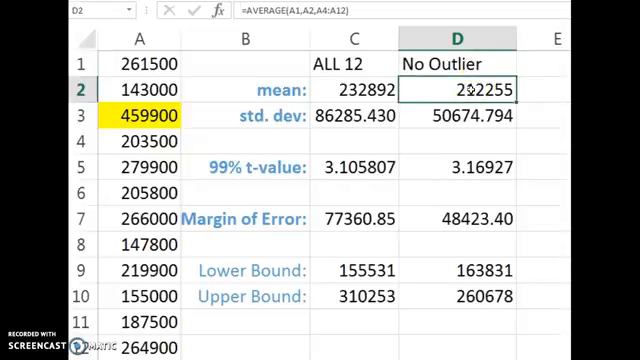
click(454, 115)
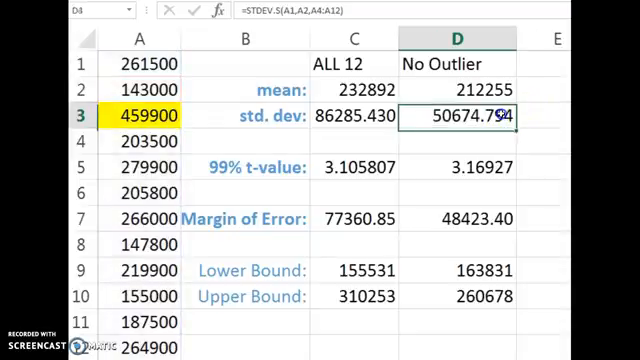
click(465, 115)
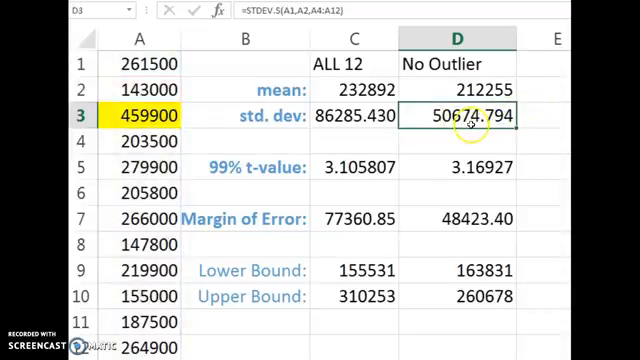
click(468, 89)
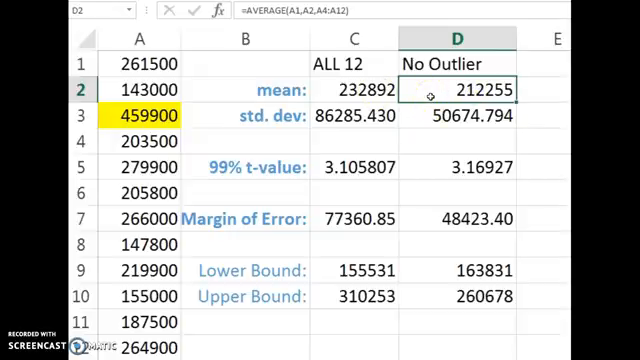
mouse_move(460, 115)
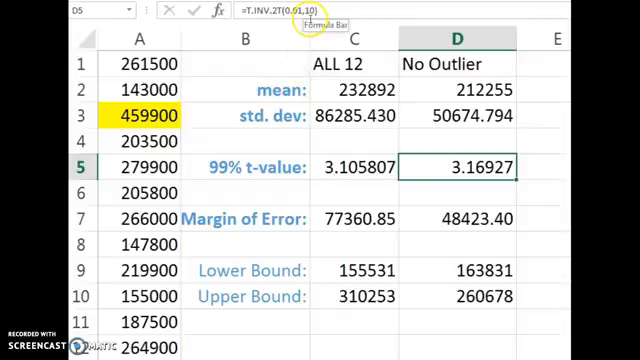
click(454, 88)
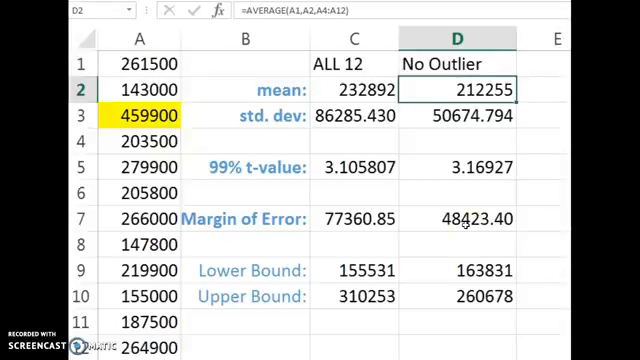
click(461, 218)
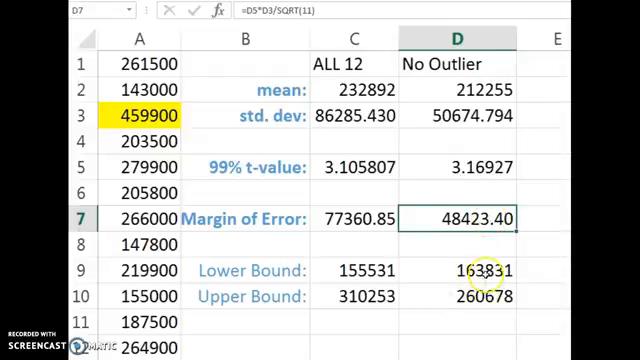
click(465, 90)
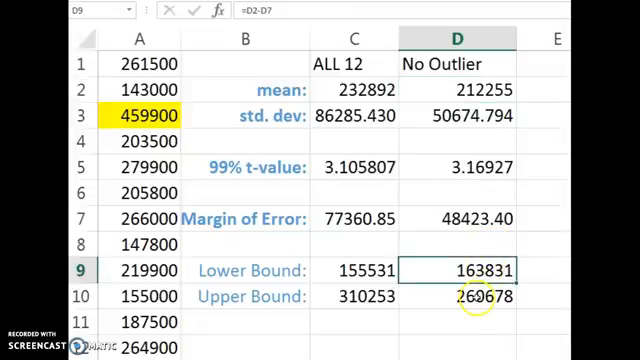
click(475, 296)
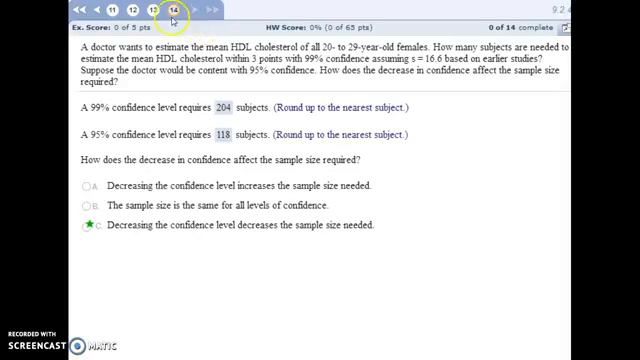
mouse_move(178, 33)
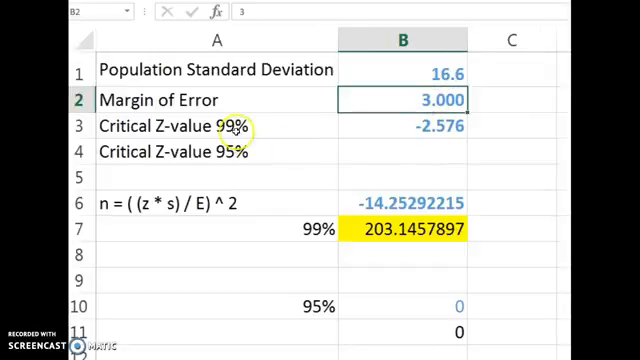
Check the 99% z-value formula, then square B6 in B7 for 203.1457897, filled yellow.
click(200, 127)
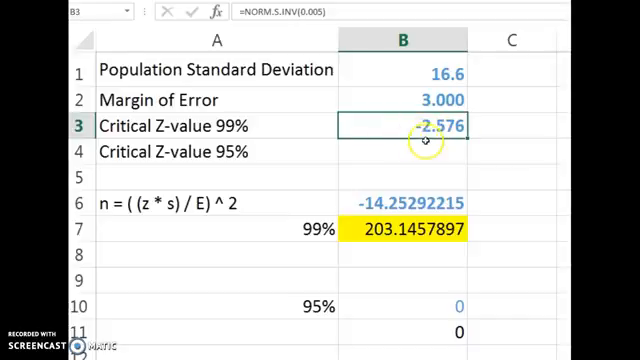
mouse_move(300, 209)
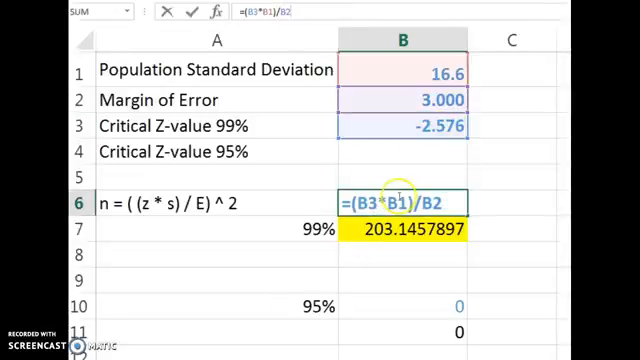
mouse_move(430, 71)
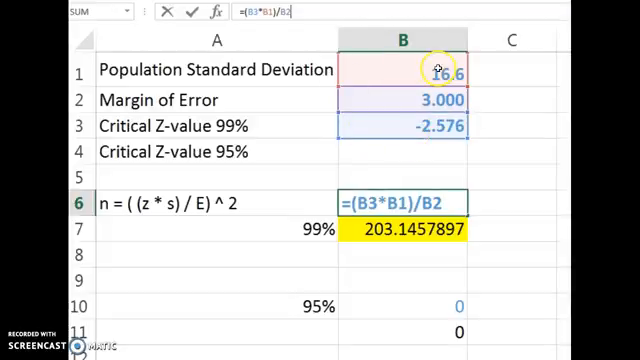
mouse_move(455, 102)
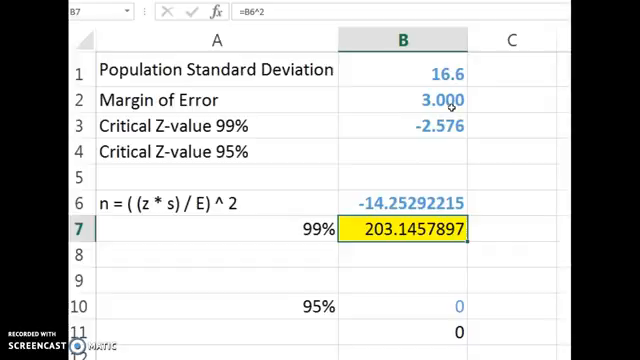
mouse_move(430, 133)
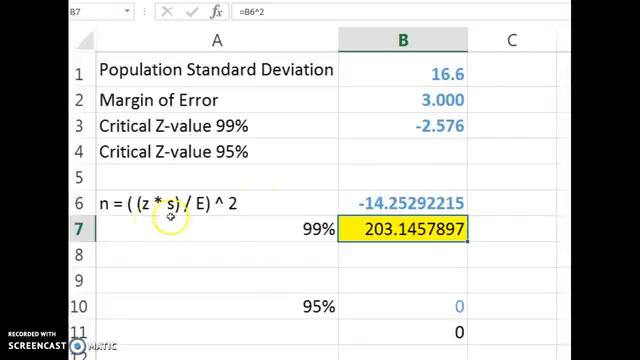
mouse_move(235, 207)
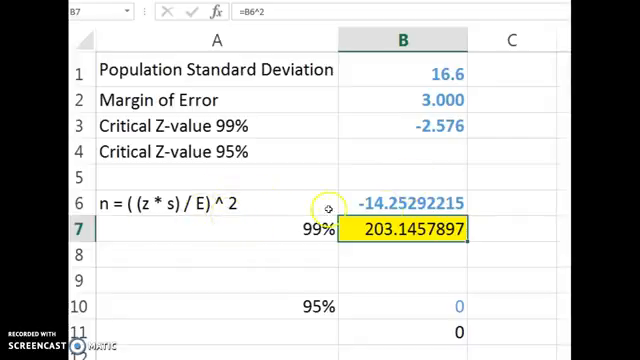
click(405, 203)
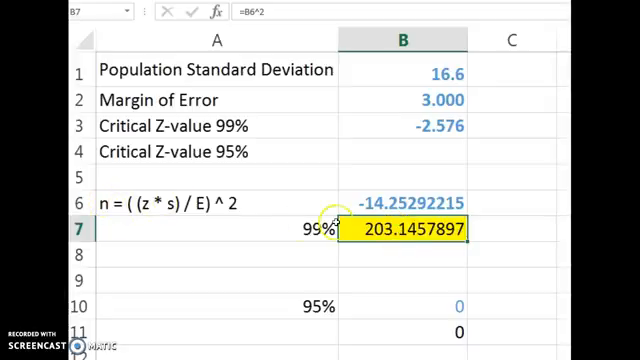
double_click(405, 228)
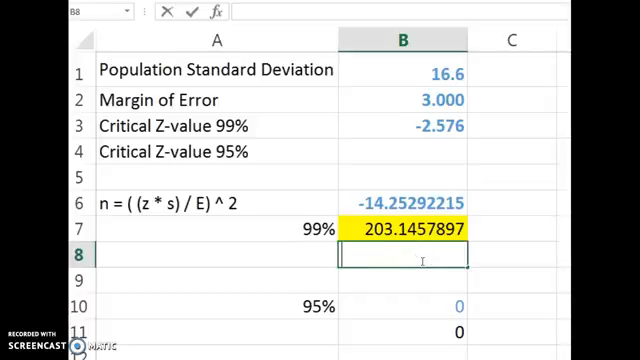
Enter 204 in B8 as the rounded-up 99% sample size.
text(204)
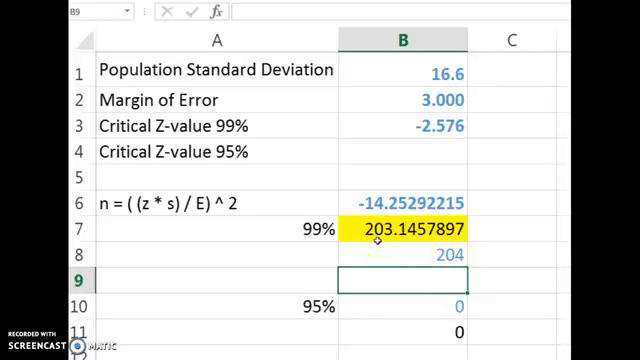
mouse_move(405, 232)
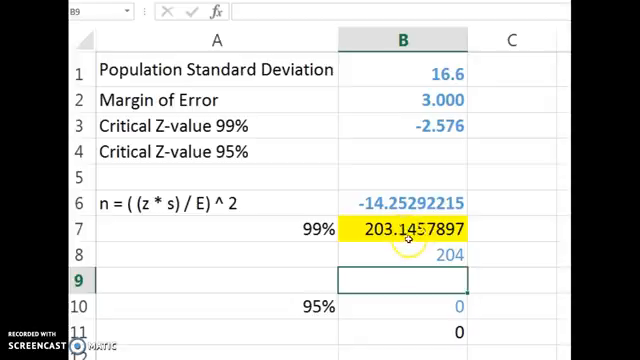
click(407, 256)
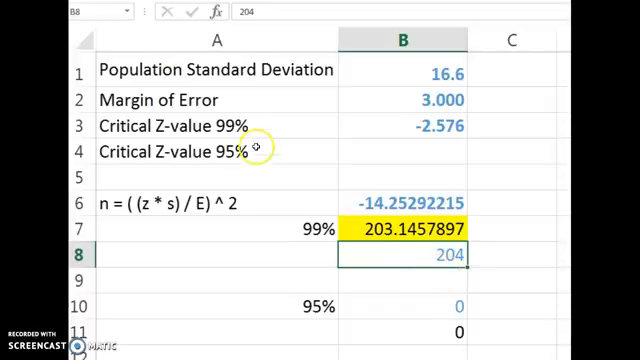
mouse_move(255, 132)
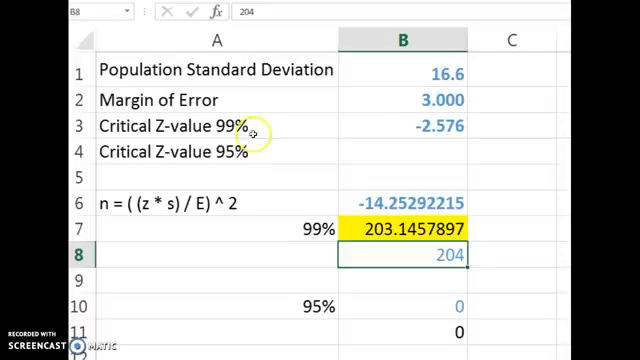
mouse_move(432, 101)
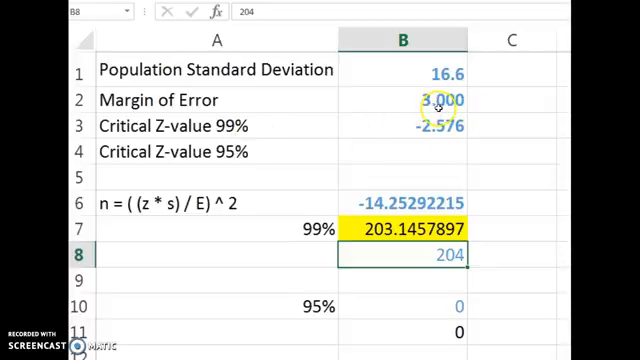
mouse_move(455, 103)
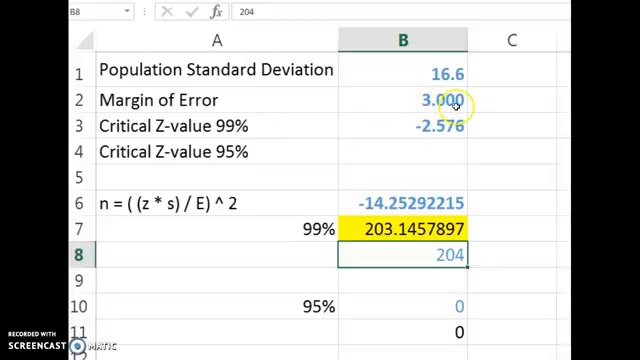
mouse_move(428, 338)
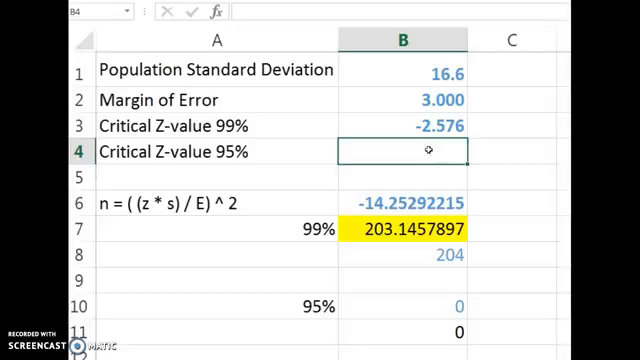
Enter =NORM.S.INV(.025) in B4, giving a 95% critical z-value of -1.959963985.
text(=no)
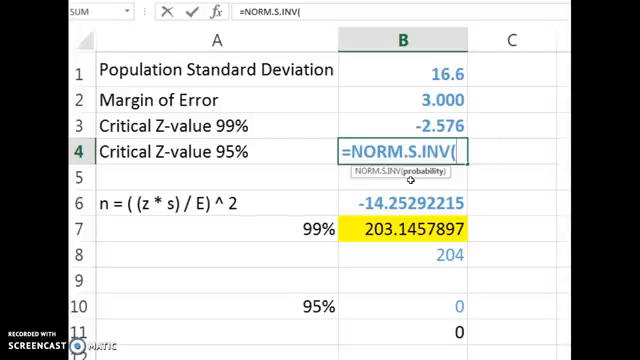
text(.0)
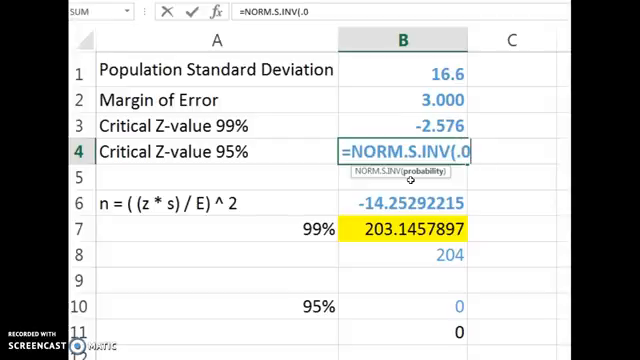
text(25)
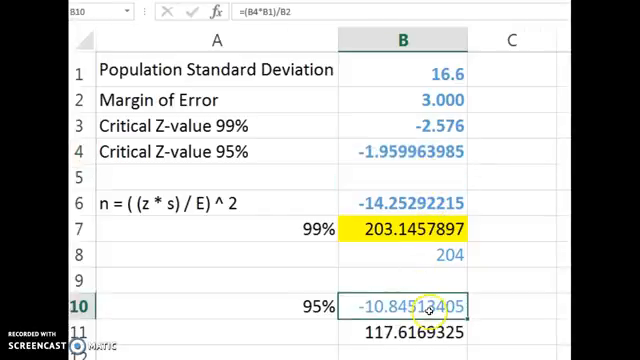
Check the 95% sample-size formula in B10, which gives 117.6169325.
double_click(400, 305)
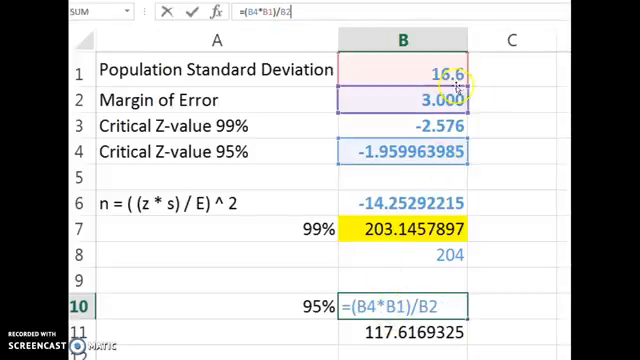
mouse_move(455, 96)
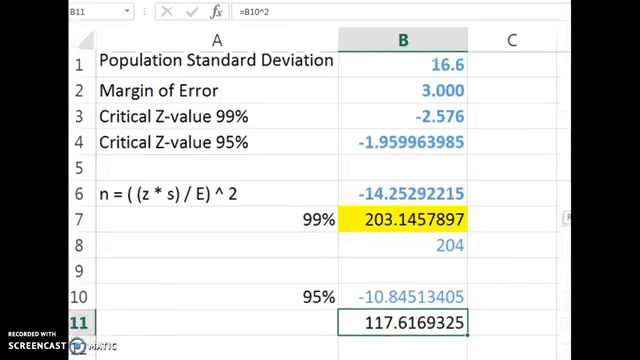
scroll(down, 3)
text(118)
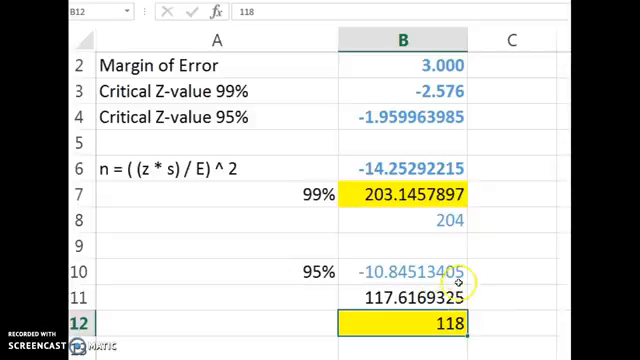
mouse_move(492, 258)
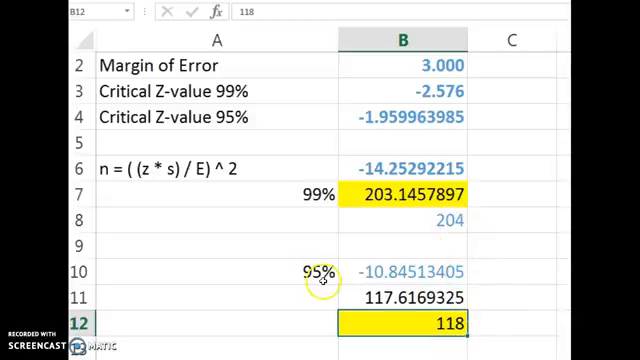
mouse_move(315, 335)
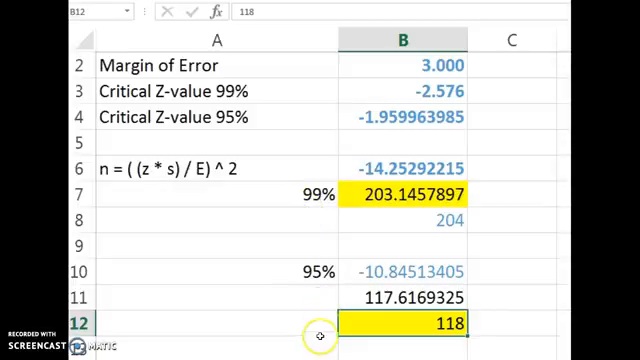